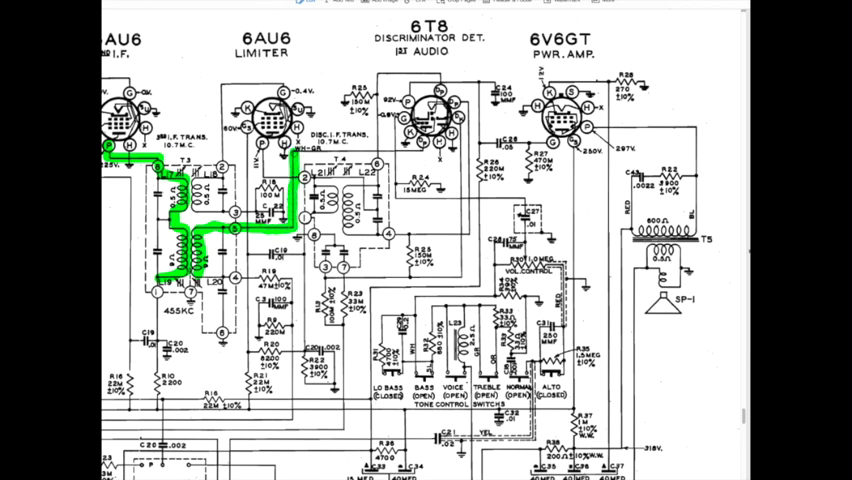
Step: Highlight in green from transformer T4 through the 6T8 tube to the 6V6GT plate
left_click_drag(290, 153, 400, 150)
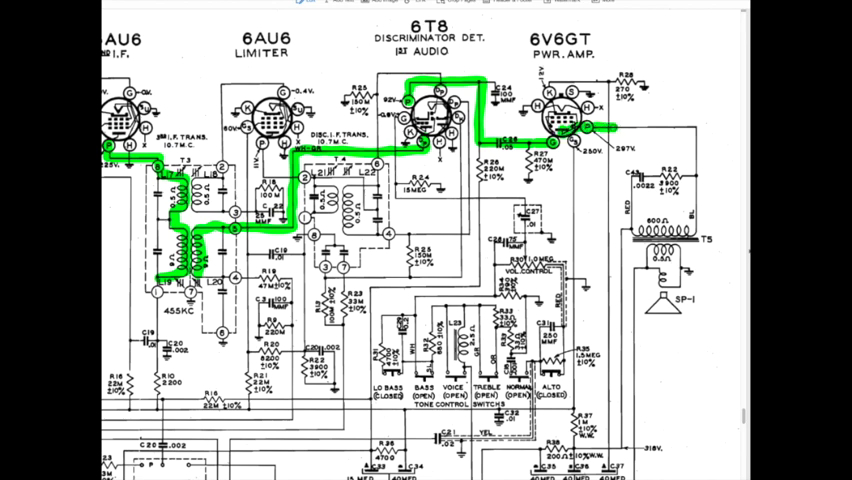
left_click_drag(595, 130, 688, 170)
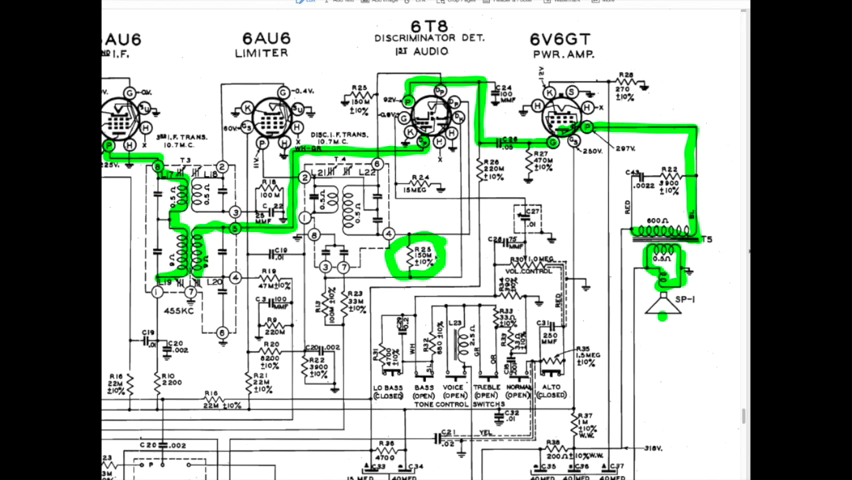
mouse_move(433, 257)
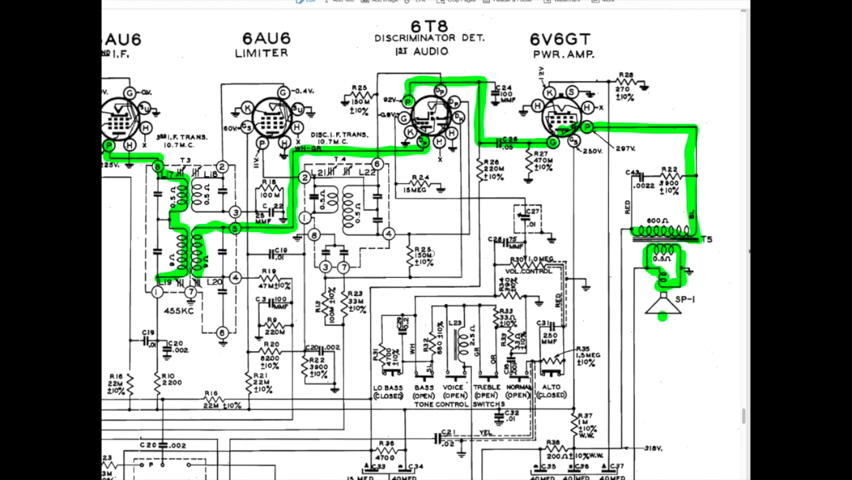
mouse_move(430, 254)
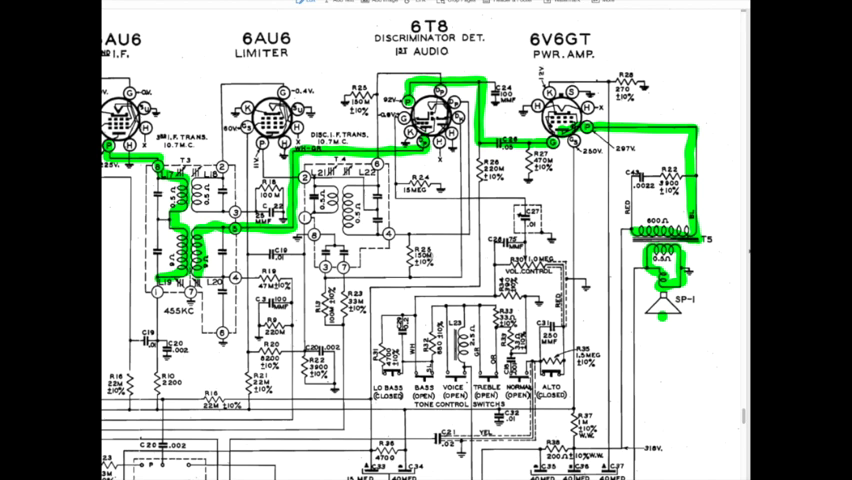